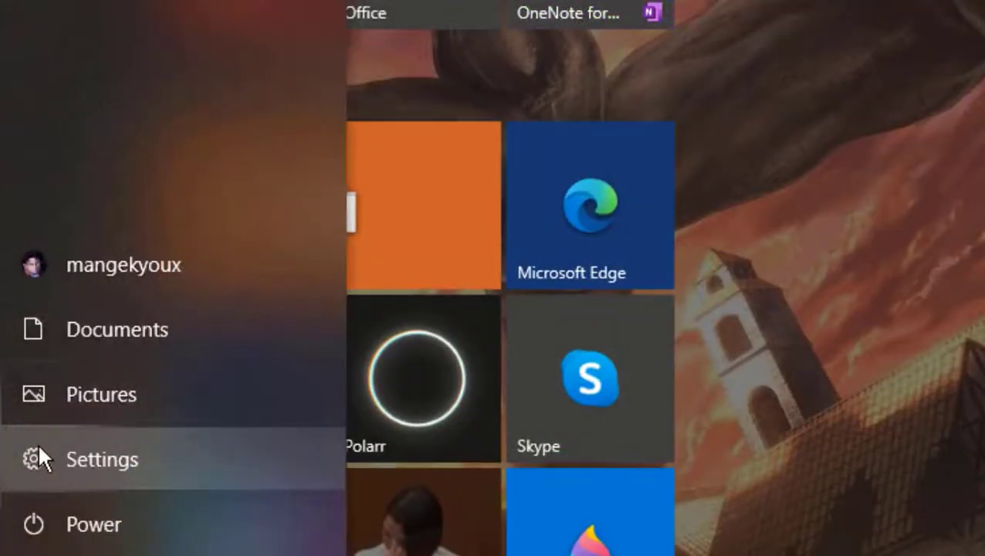
- Launch Windows Settings from the Start menu
{"action": "left_click", "coordinate": [102, 459]}
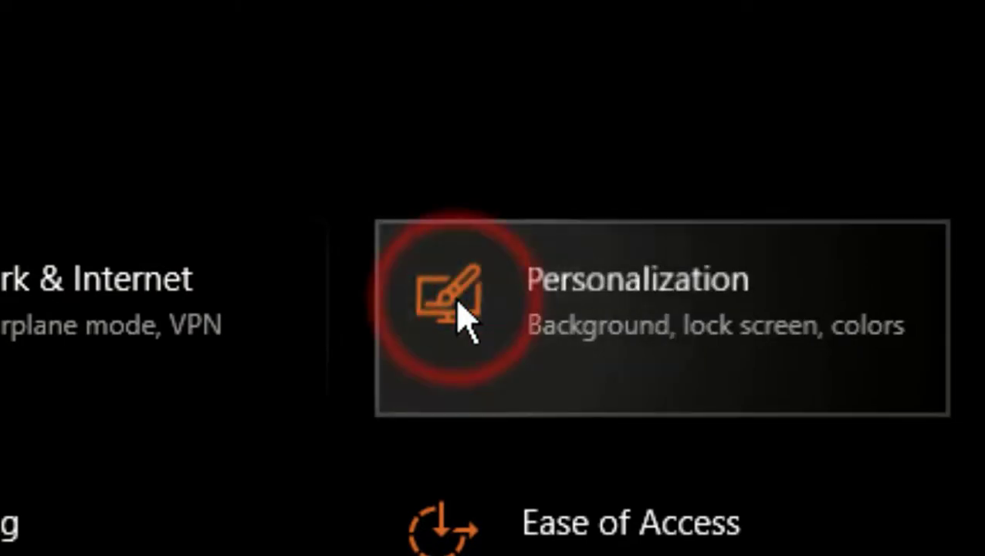
- Go to the Personalization Background page
{"action": "left_click", "coordinate": [451, 301]}
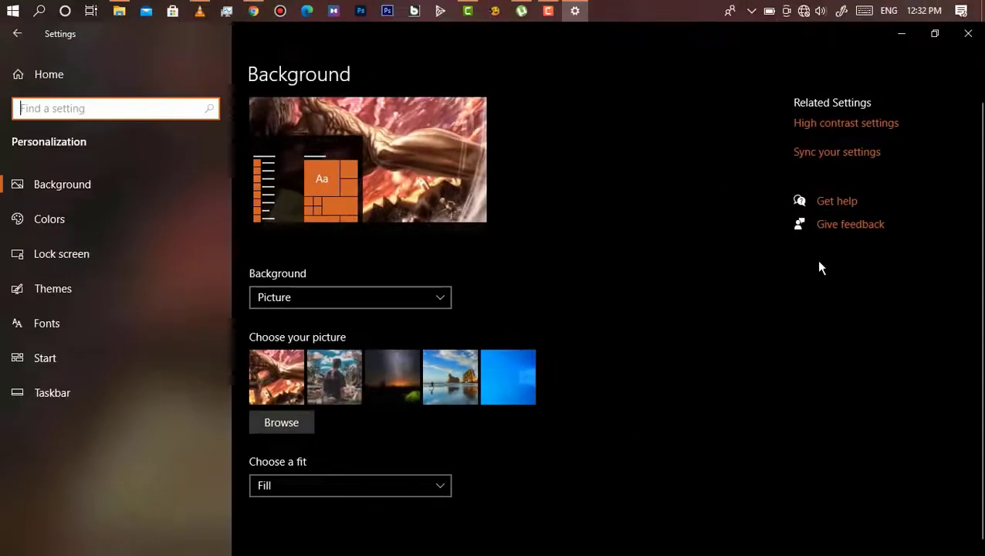
{"action": "mouse_move", "coordinate": [710, 269]}
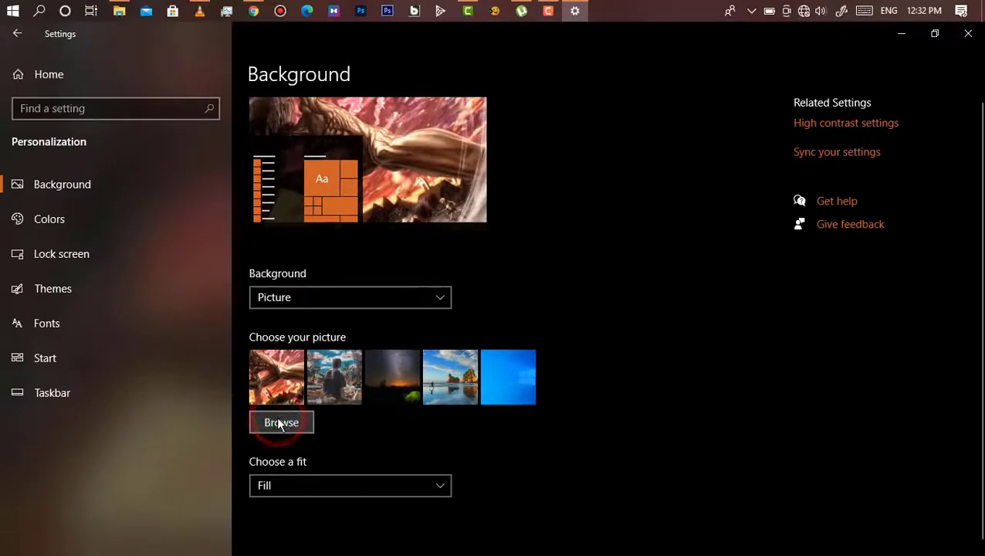
- Browse to the Desktop folder and choose picture 36644 as the background
{"action": "left_click", "coordinate": [281, 423]}
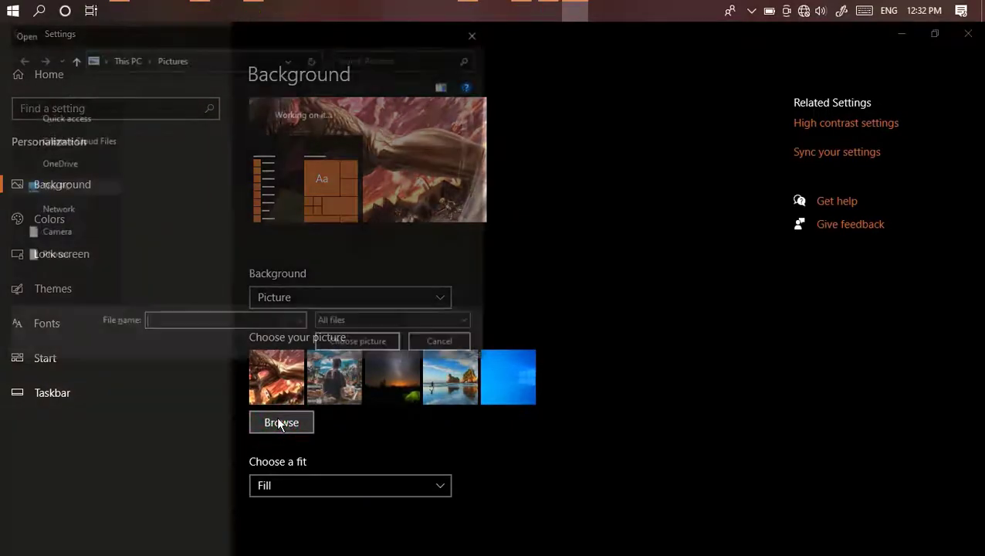
{"action": "left_click", "coordinate": [281, 423]}
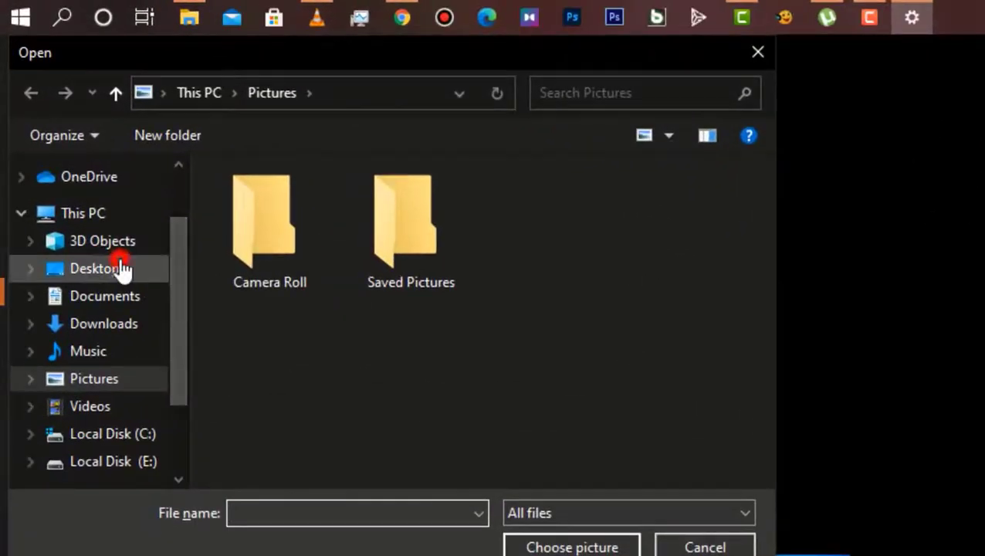
{"action": "left_click", "coordinate": [95, 268]}
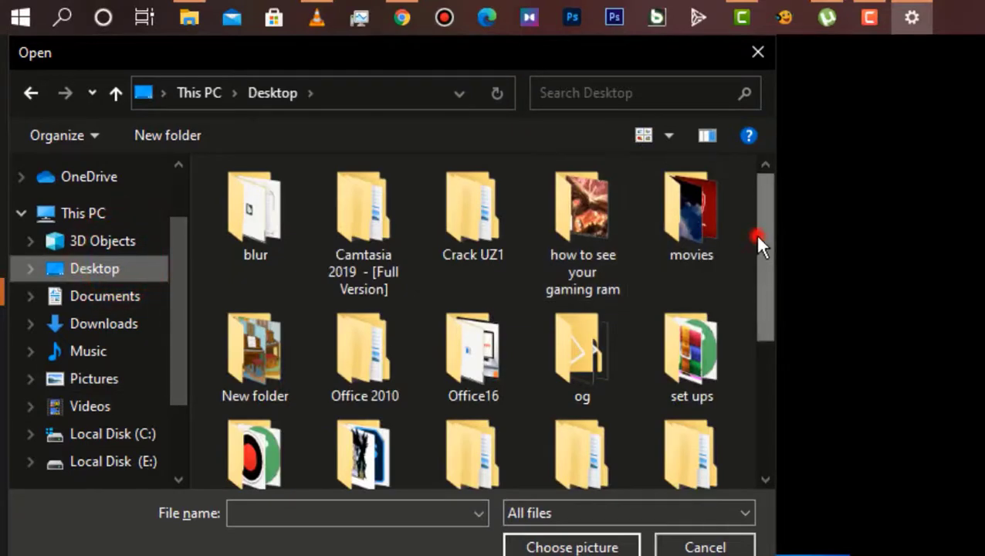
{"action": "scroll", "scroll_direction": "down", "scroll_amount": 3}
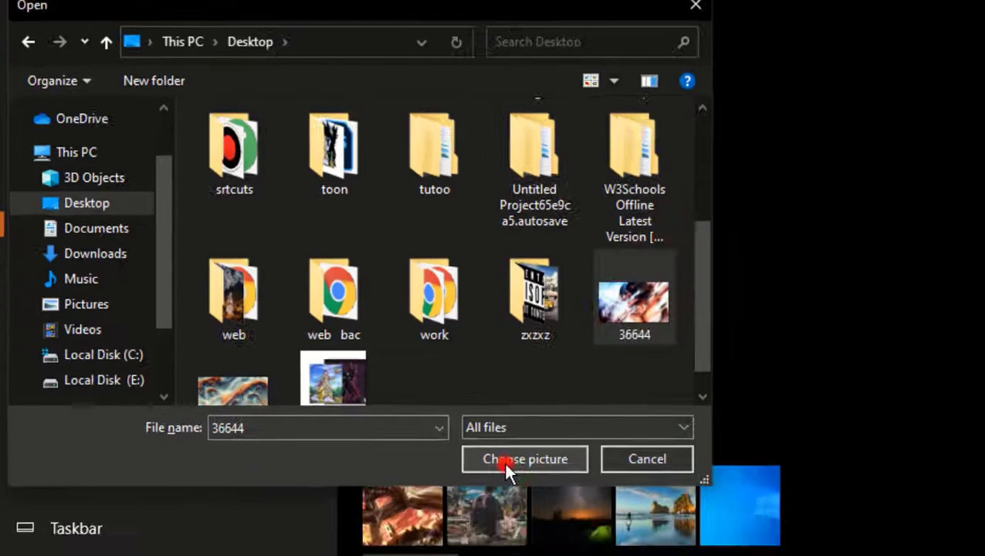
{"action": "left_click", "coordinate": [525, 459]}
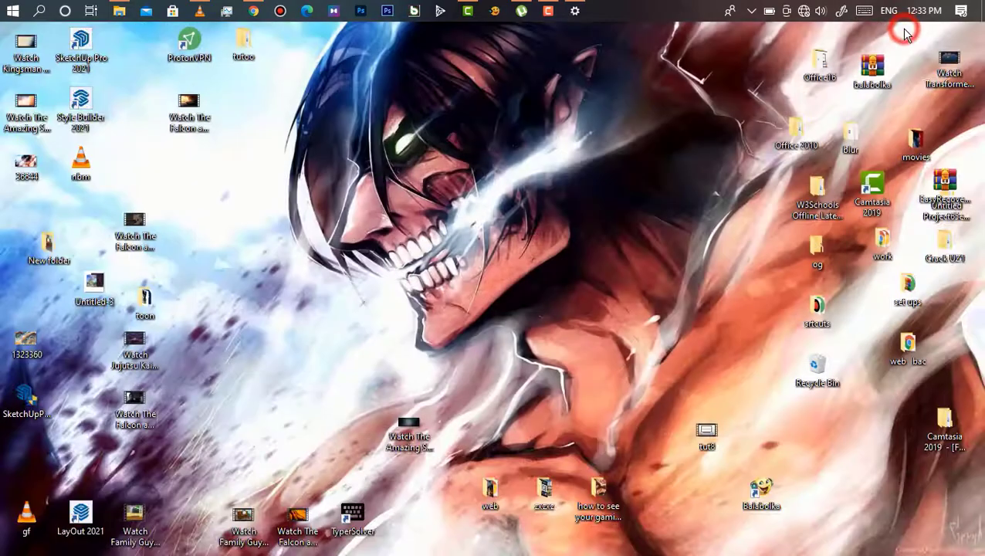
{"action": "mouse_move", "coordinate": [331, 121]}
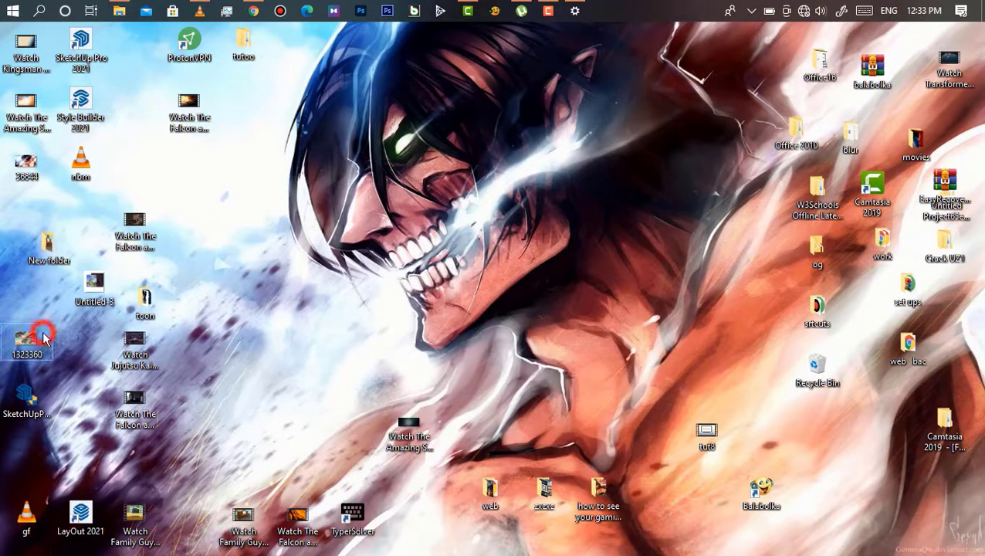
- View the 1323360 picture from the desktop in Photos
{"action": "double_click", "coordinate": [28, 340]}
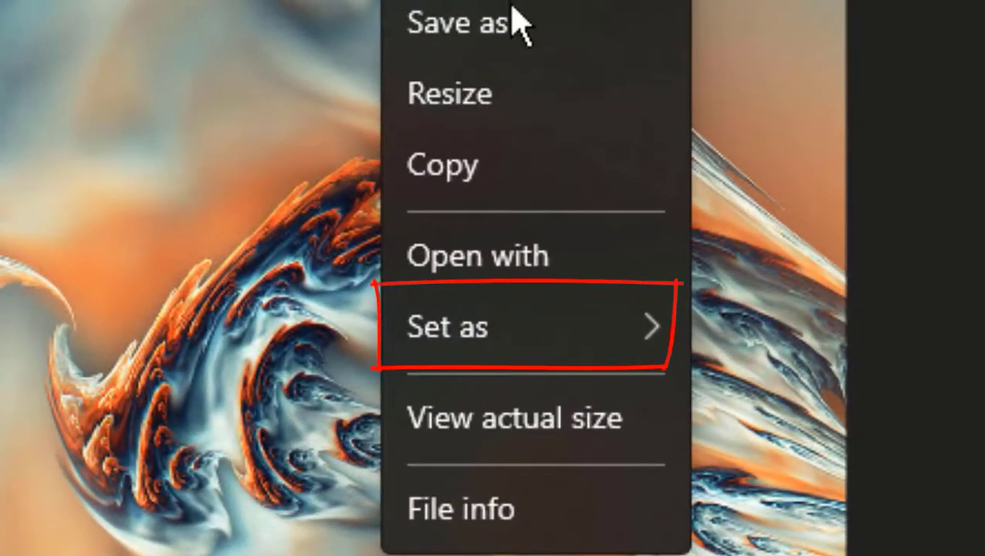
{"action": "mouse_move", "coordinate": [548, 201]}
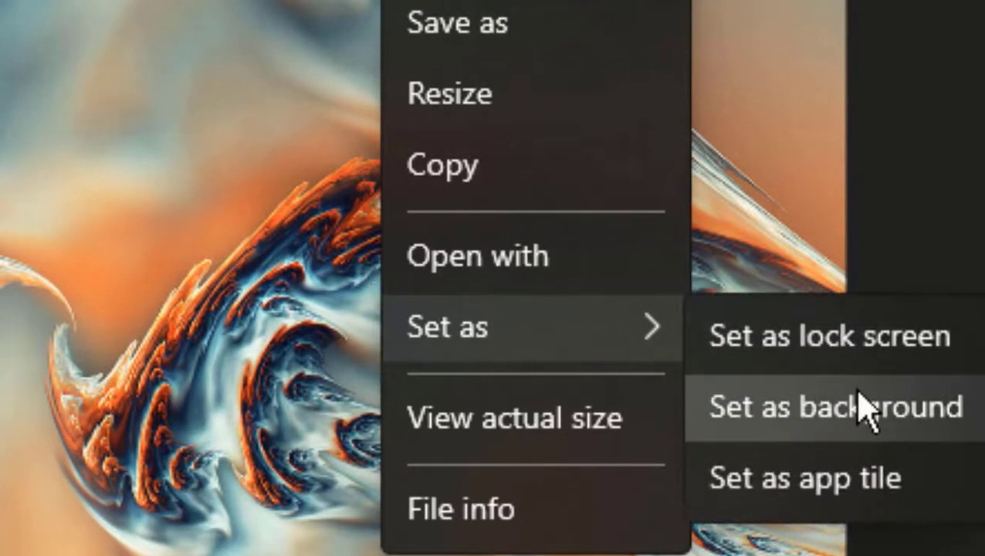
- Set the orange-and-blue 1323360 picture as background from Photos and minimize the viewer
{"action": "left_click", "coordinate": [831, 408]}
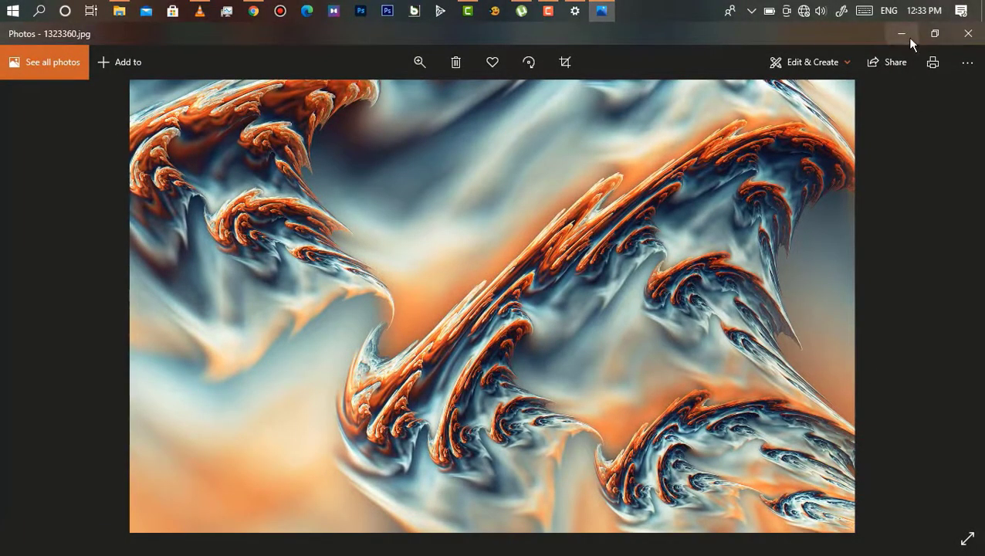
{"action": "left_click", "coordinate": [902, 34]}
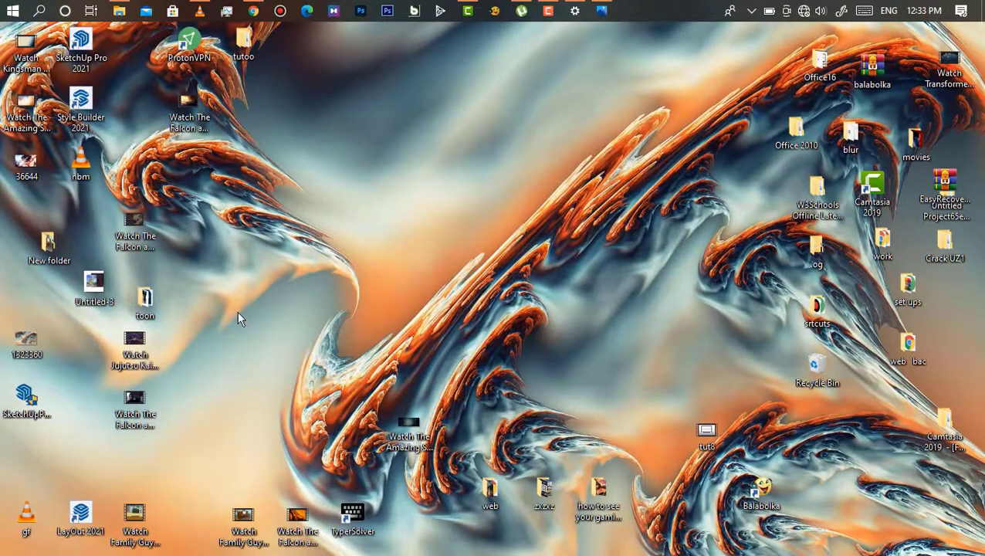
{"action": "mouse_move", "coordinate": [464, 214]}
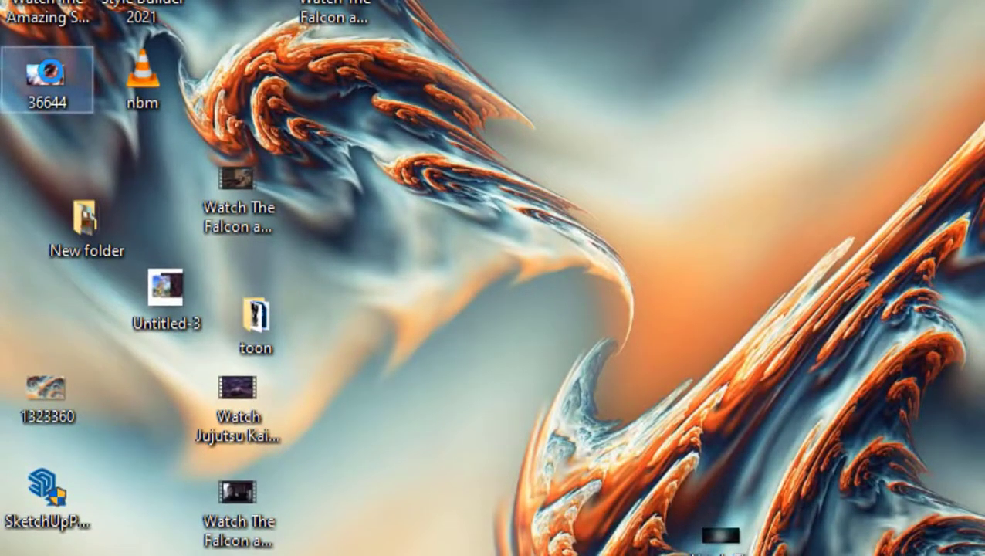
- Set 36644 as desktop background from the file's right-click menu
{"action": "right_click", "coordinate": [50, 81]}
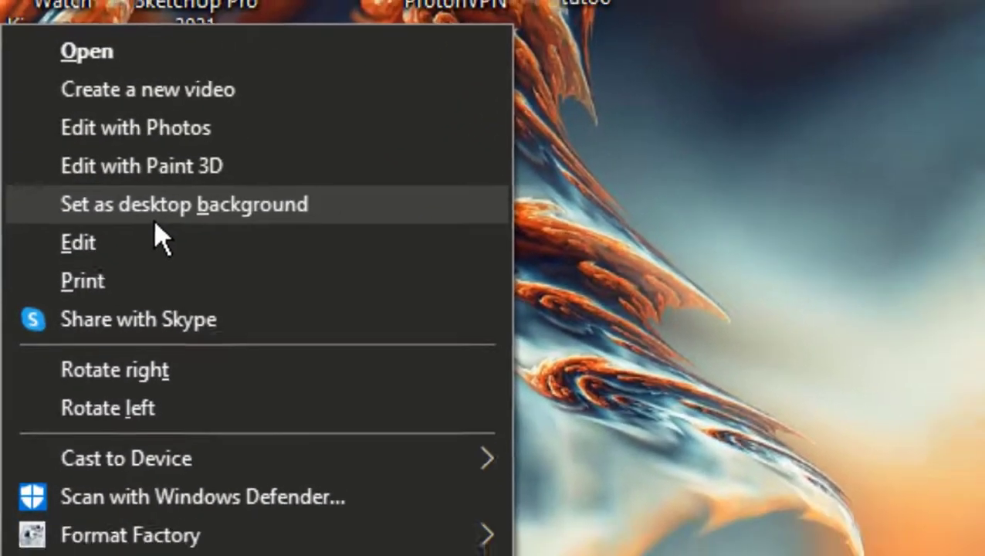
{"action": "left_click", "coordinate": [184, 204]}
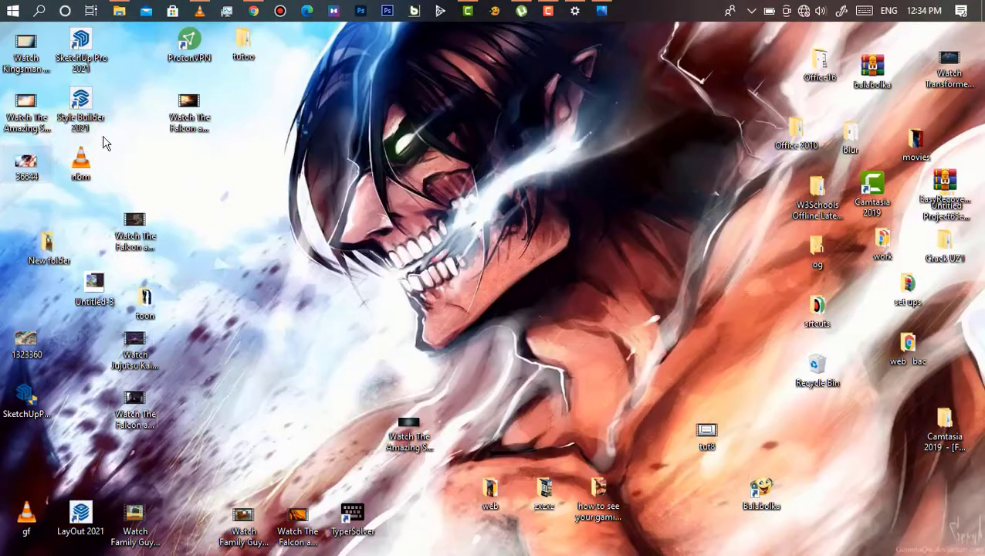
{"action": "mouse_move", "coordinate": [423, 213]}
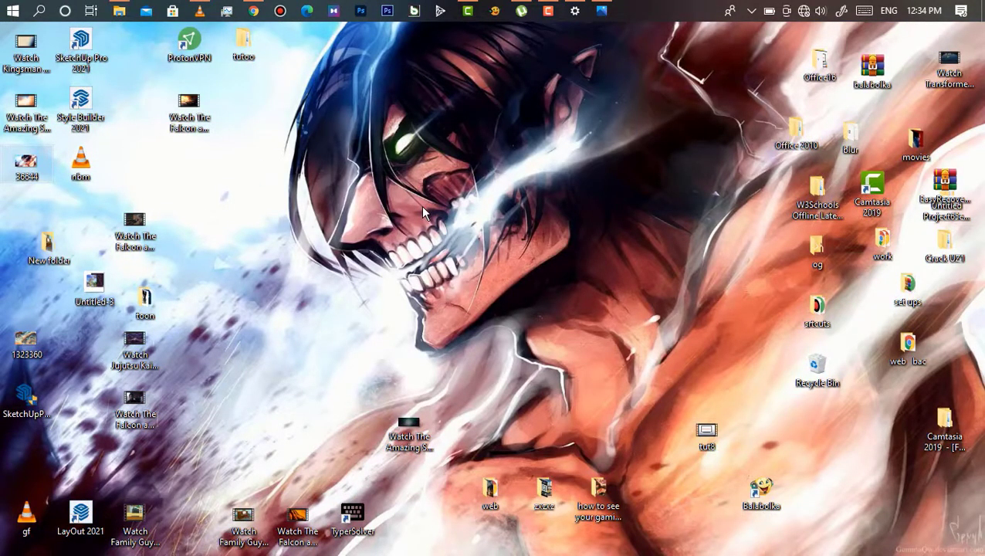
{"action": "mouse_move", "coordinate": [554, 71]}
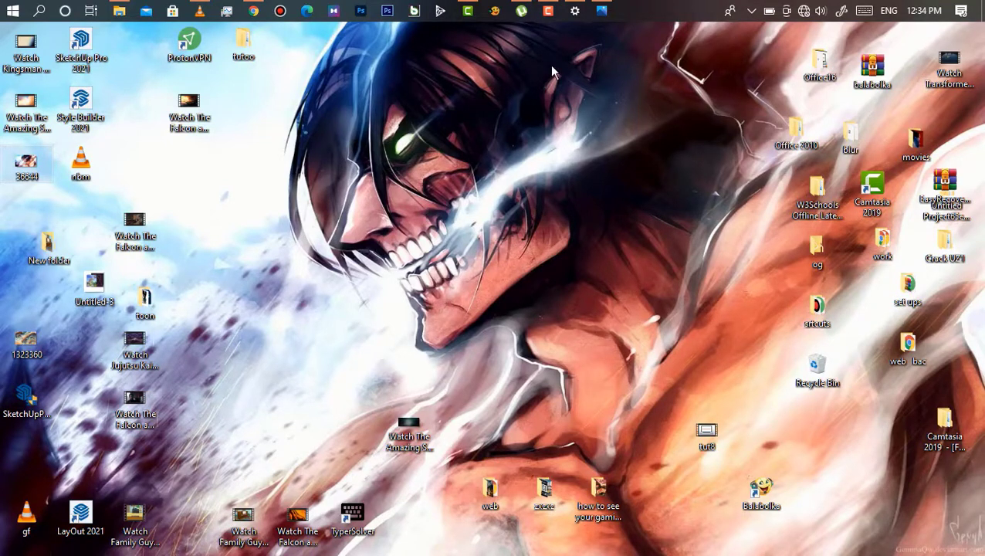